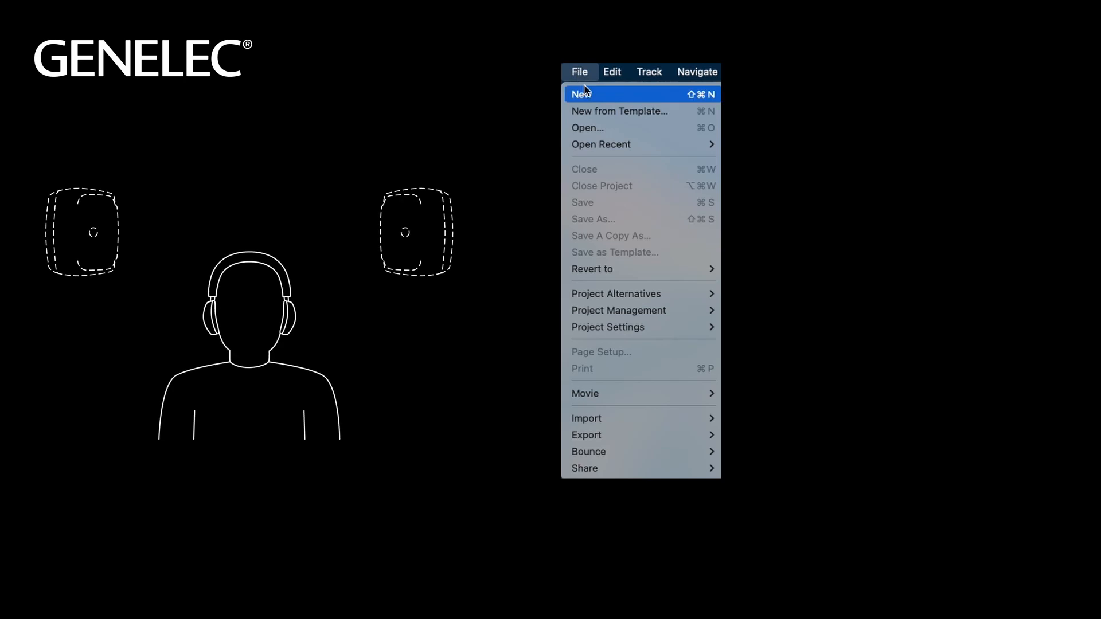
{"action": "mouse_move", "coordinate": [619, 110]}
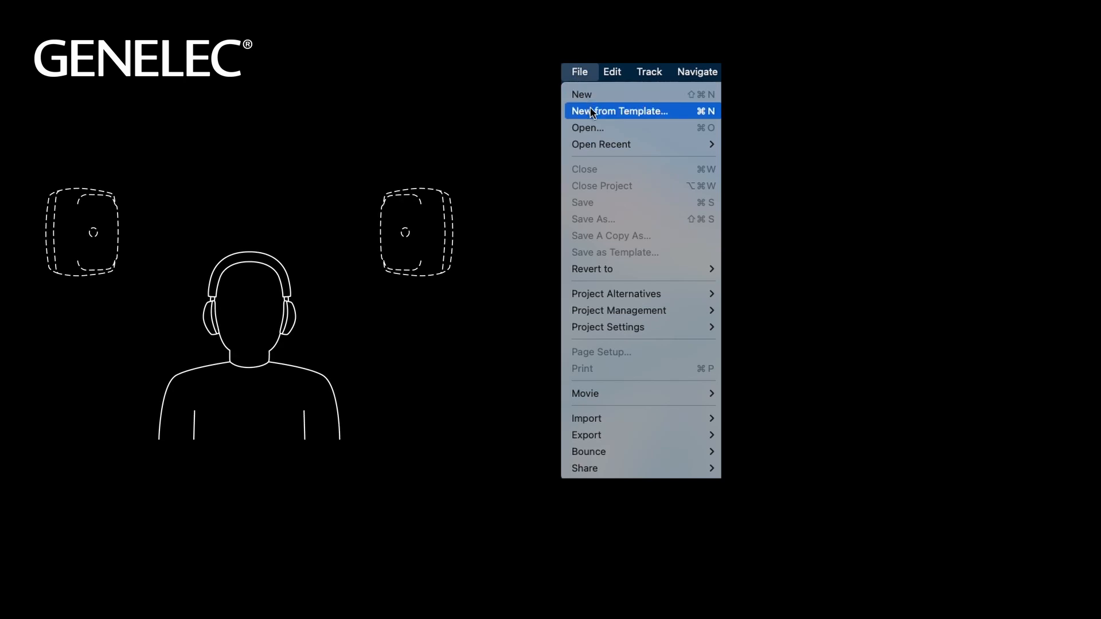
- Open File > New from Template to show the Demo Projects chooser
{"action": "left_click", "coordinate": [619, 111]}
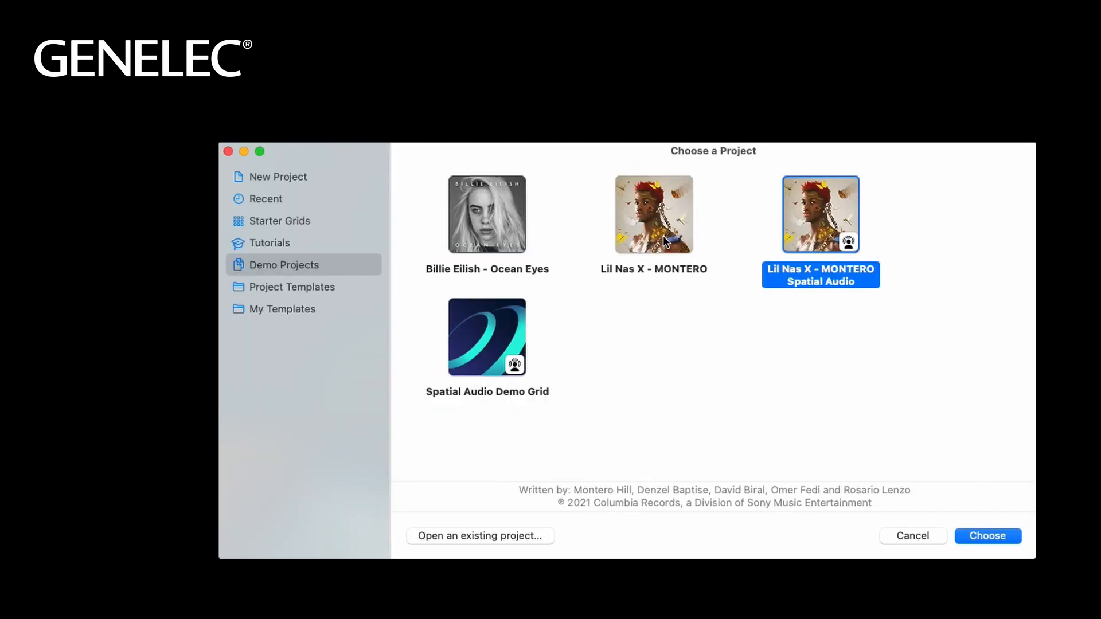
- Open the selected Lil Nas X MONTERO demo project
{"action": "left_click", "coordinate": [987, 536]}
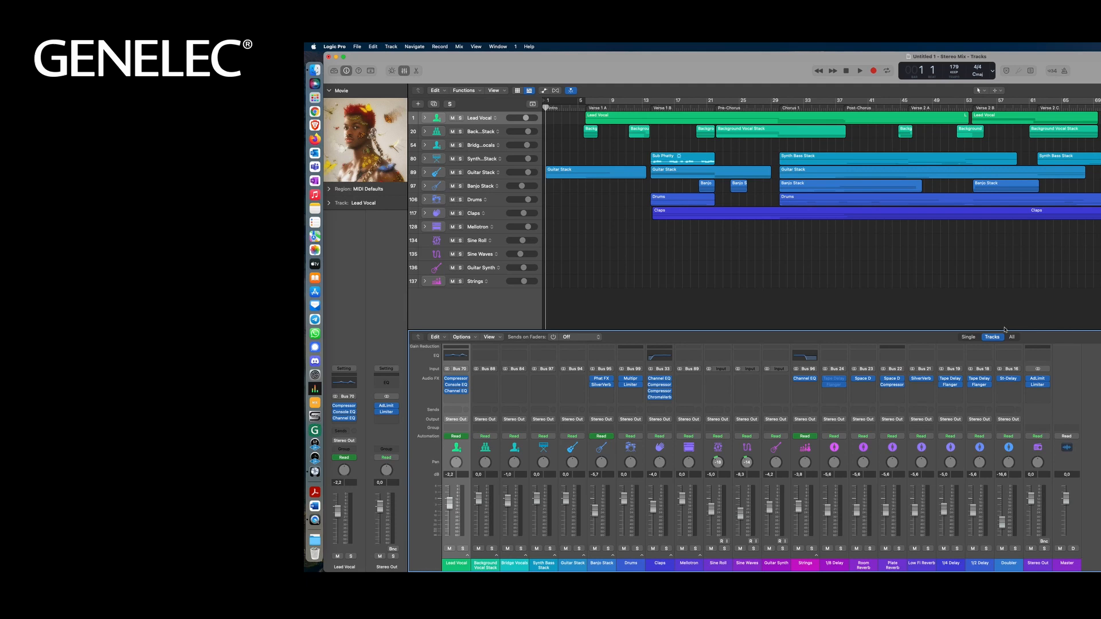
{"action": "mouse_move", "coordinate": [1061, 392]}
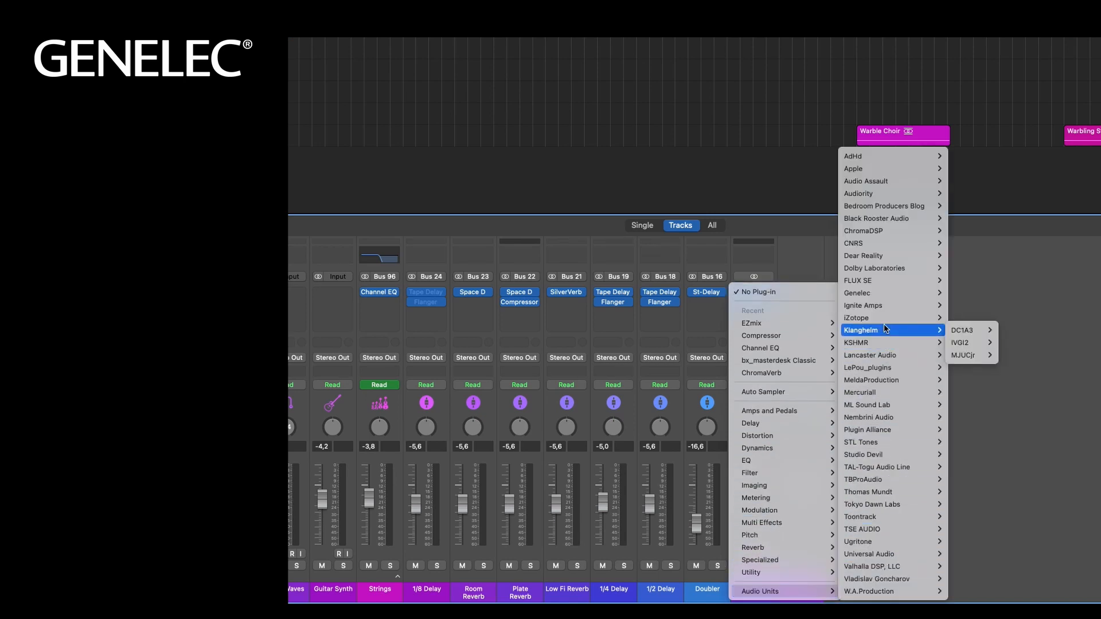
{"action": "mouse_move", "coordinate": [857, 293]}
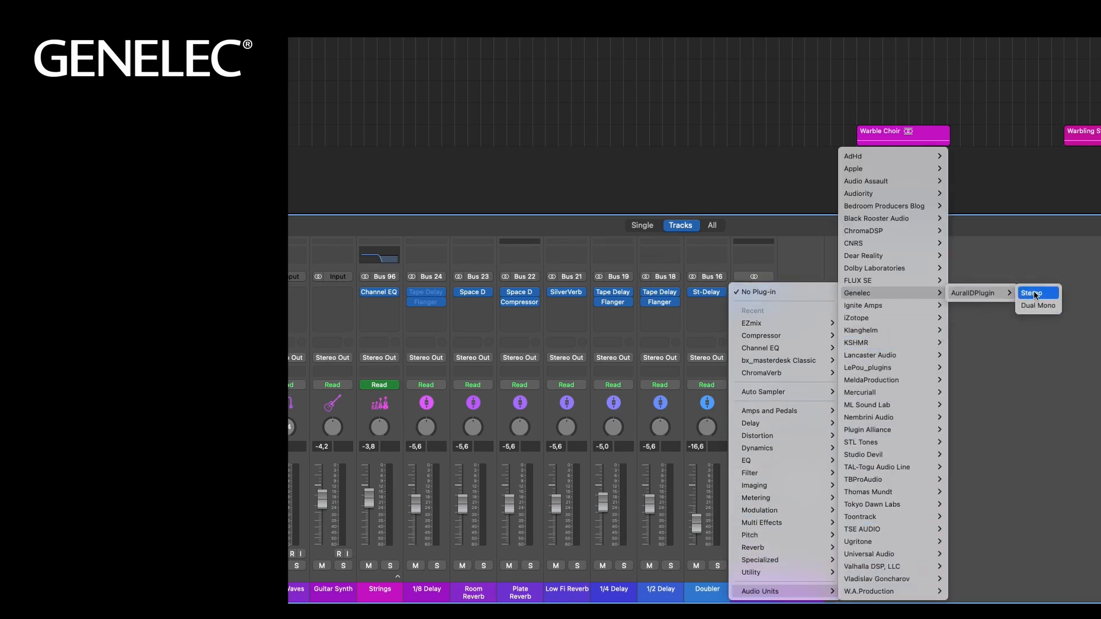
- Insert Genelec AuralIDPlugin (Stereo) in the empty Stereo Out insert slot
{"action": "left_click", "coordinate": [1031, 293]}
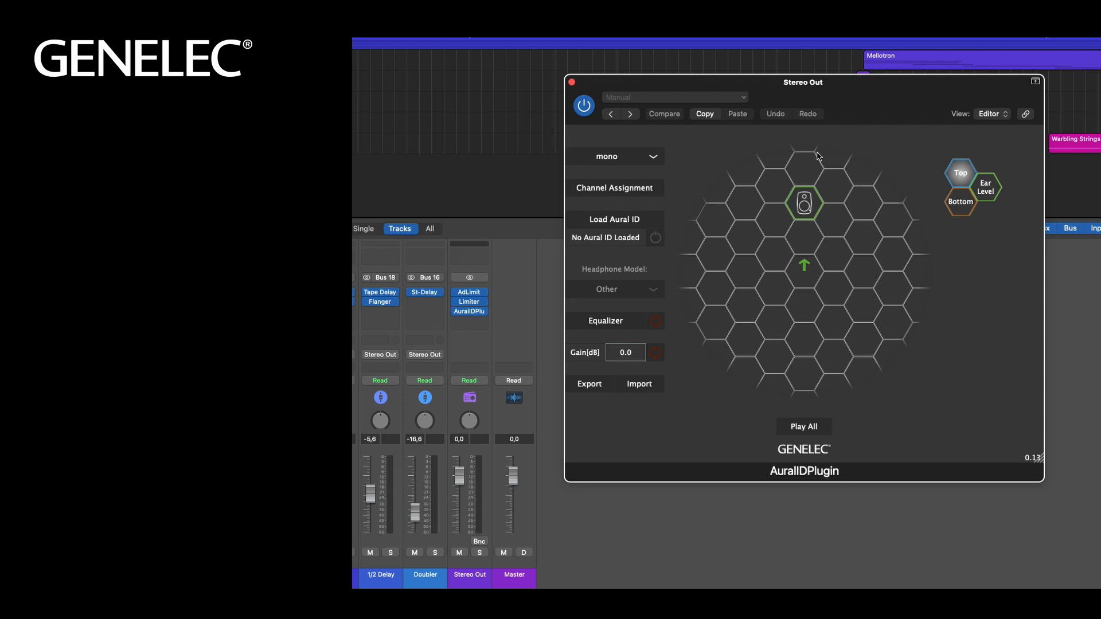
{"action": "mouse_move", "coordinate": [658, 163]}
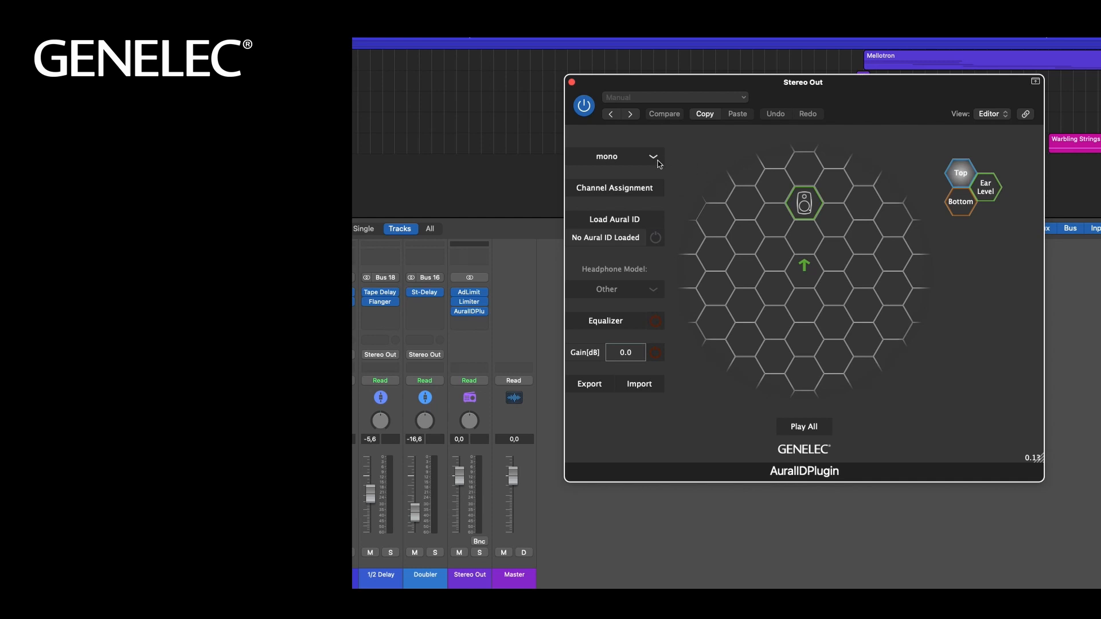
- Choose Load Aural ID in the plugin to bring up Login to Cloud
{"action": "left_click", "coordinate": [615, 156]}
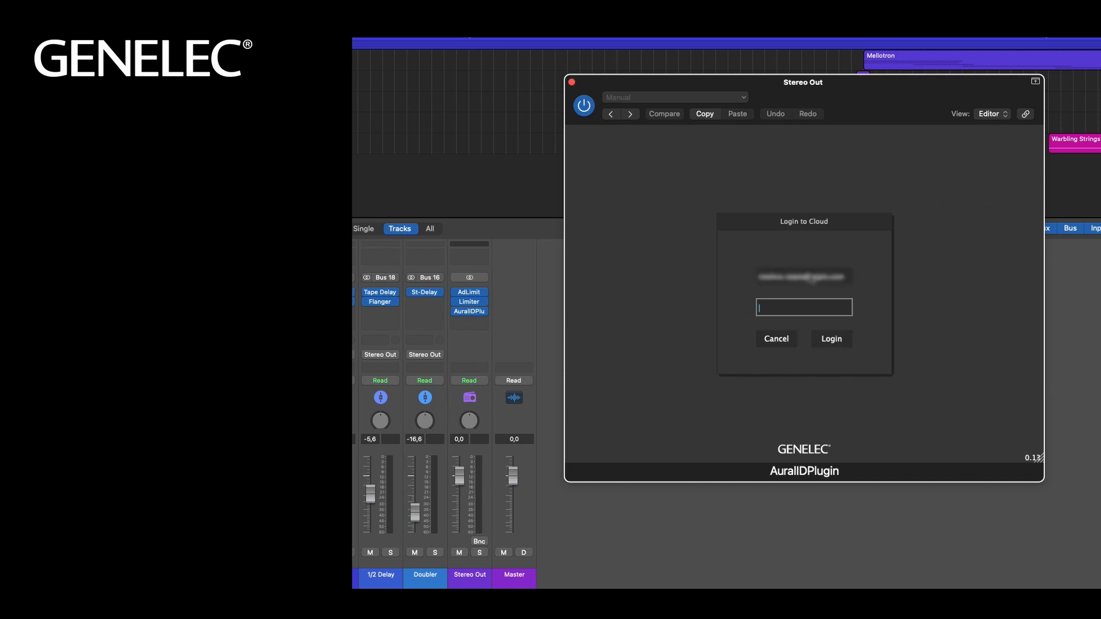
- Log in to the Aural ID cloud with the password and download a profile
{"action": "type", "text": "password"}
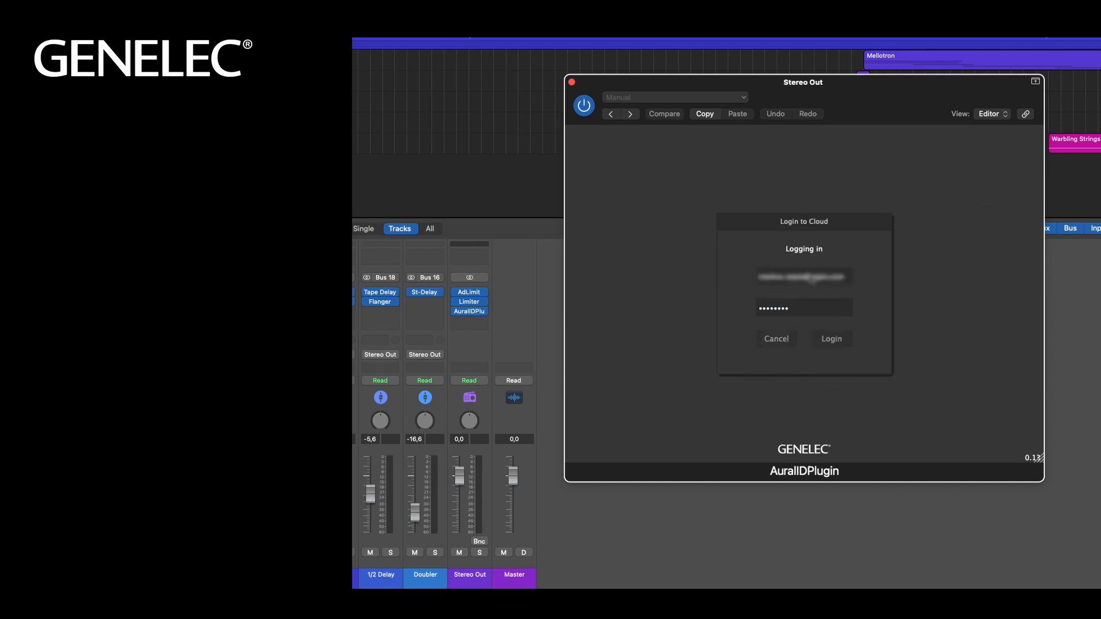
{"action": "left_click", "coordinate": [831, 339]}
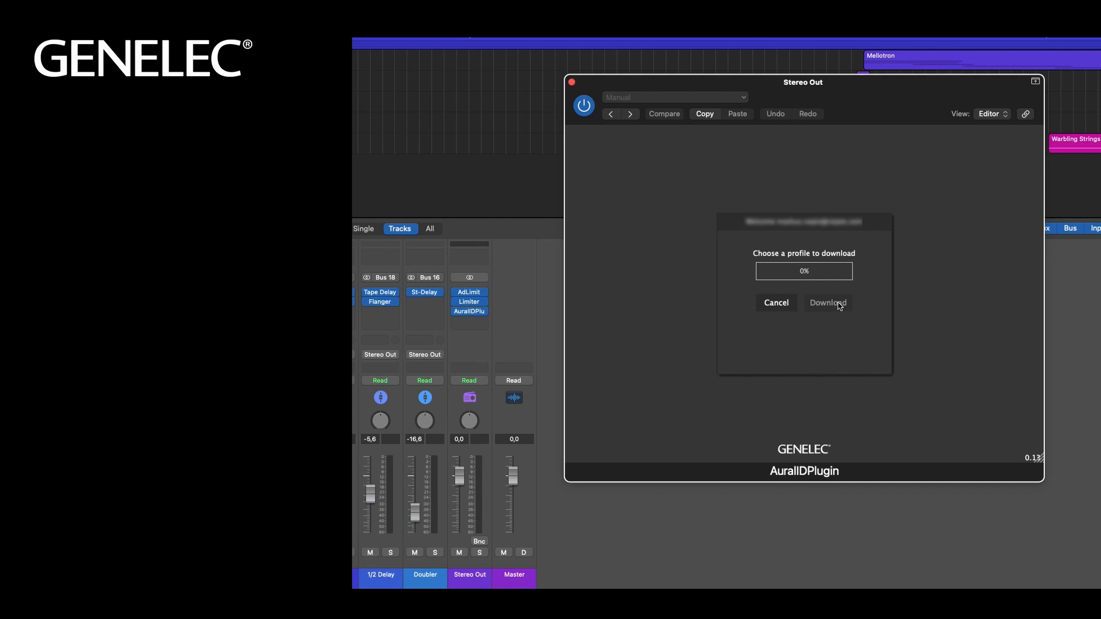
{"action": "left_click", "coordinate": [827, 303]}
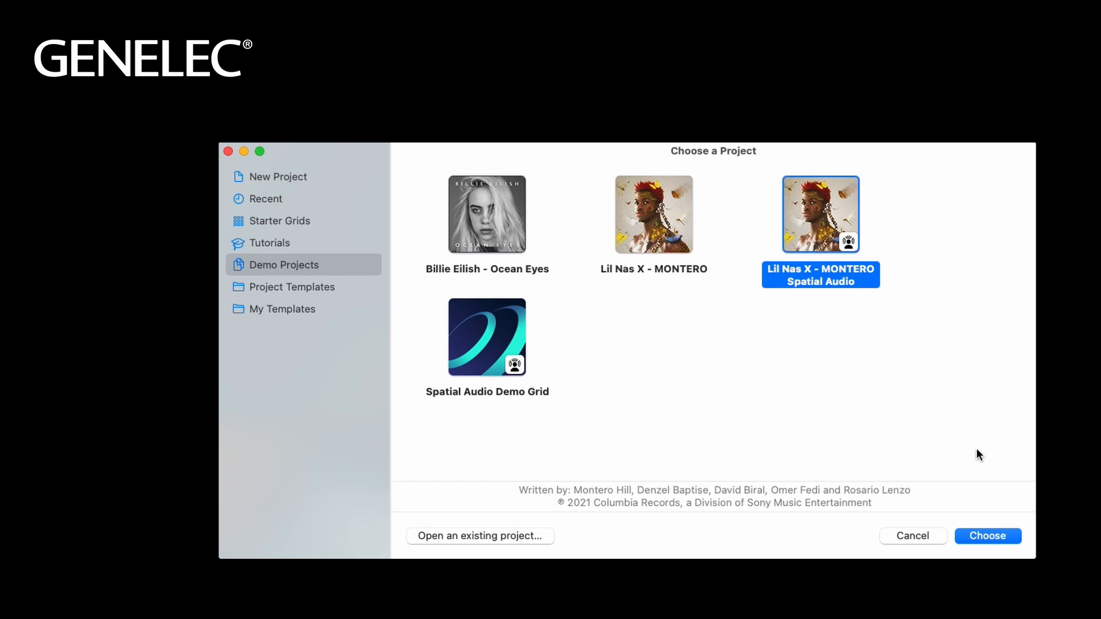
- Open Lil Nas X - MONTERO Spatial Audio from Demo Projects
{"action": "left_click", "coordinate": [987, 536]}
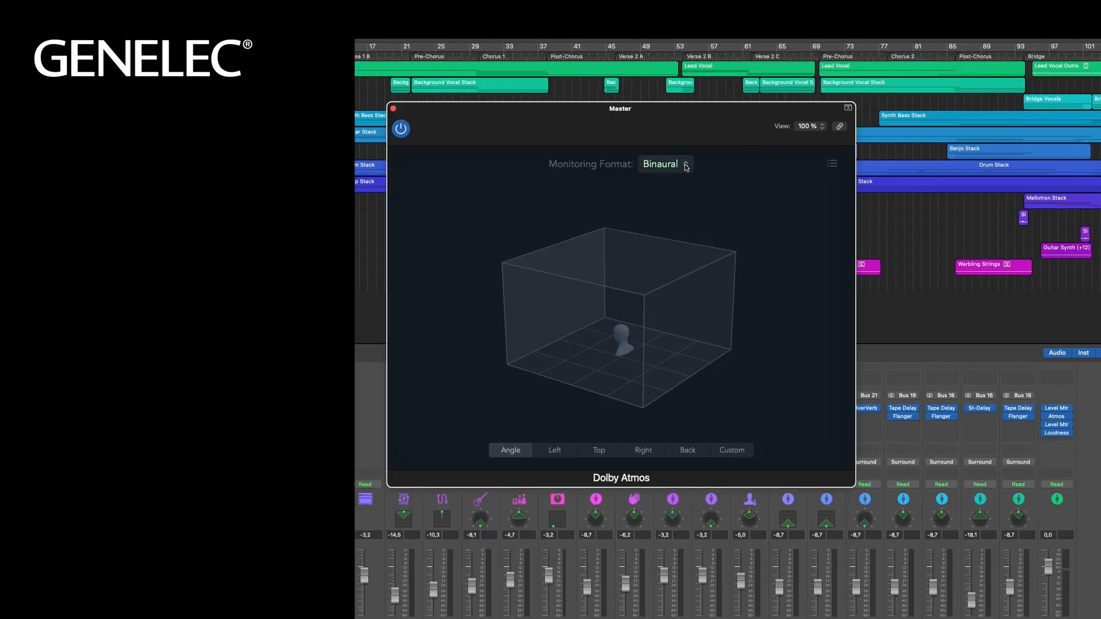
- Set Dolby Atmos Monitoring Format to 7.1.4 and close the plugin window
{"action": "left_click", "coordinate": [664, 163]}
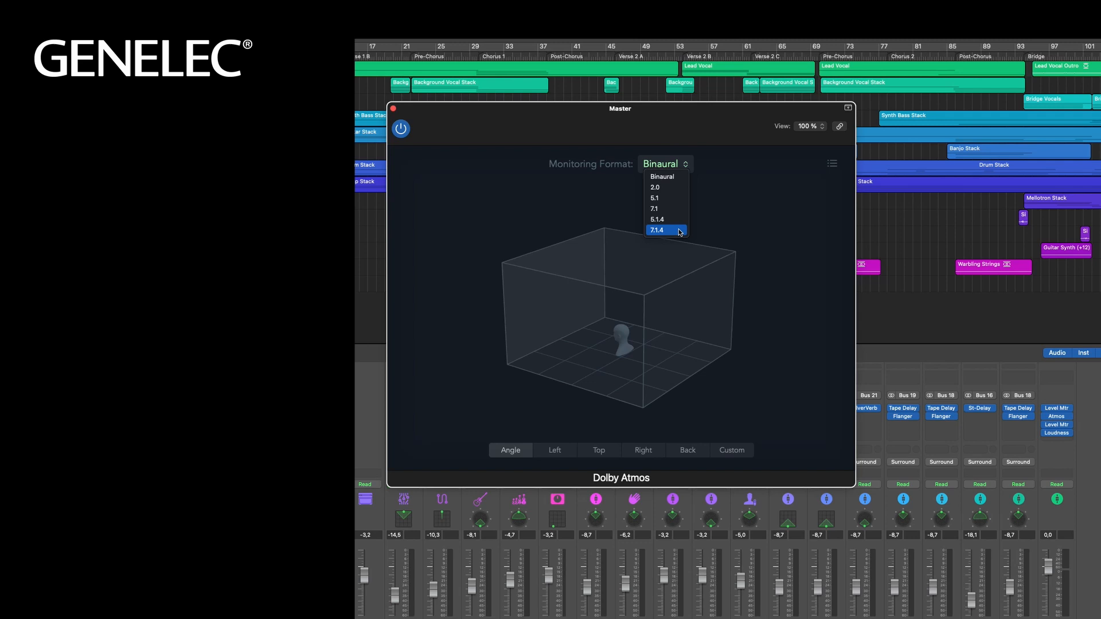
{"action": "left_click", "coordinate": [656, 231]}
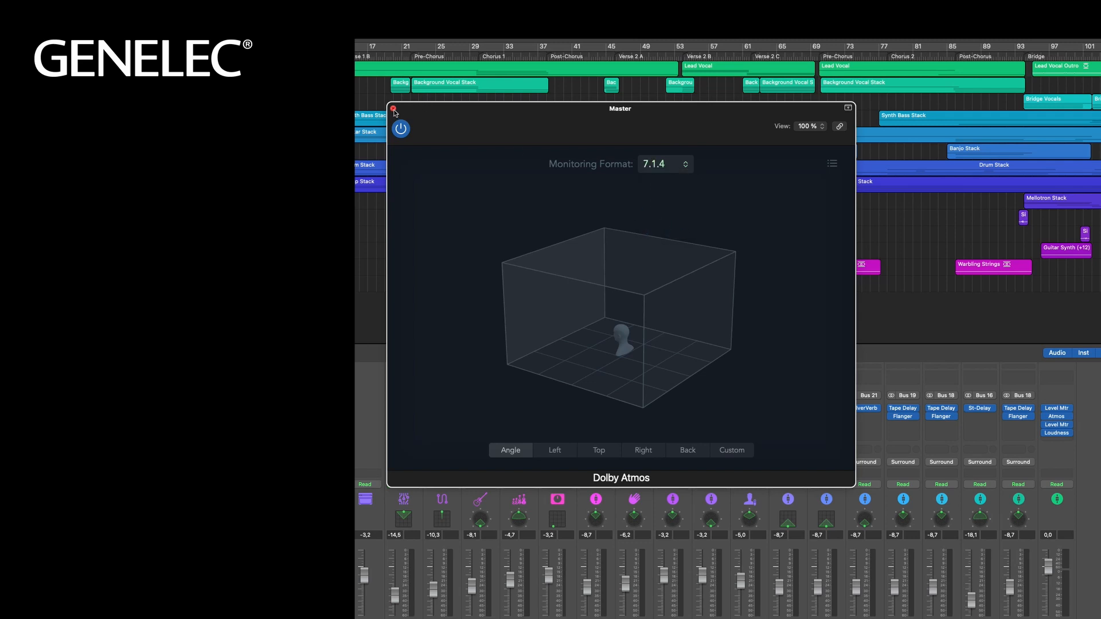
{"action": "left_click", "coordinate": [394, 109]}
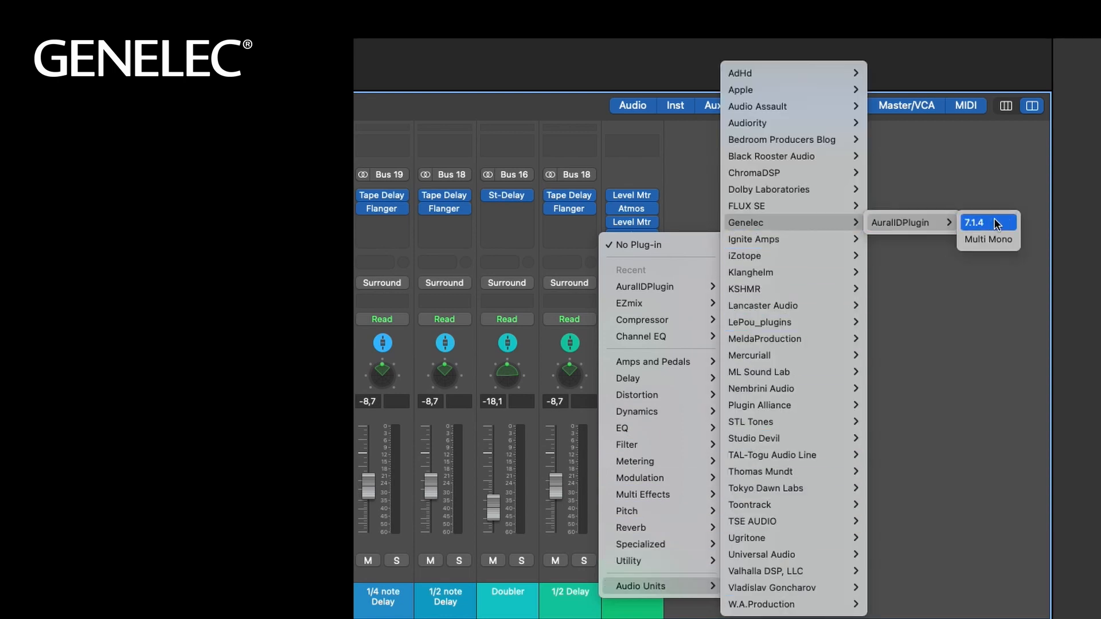
- Insert Genelec AuralIDPlugin (7.1.4) below Loudness on the Master channel
{"action": "left_click", "coordinate": [972, 223]}
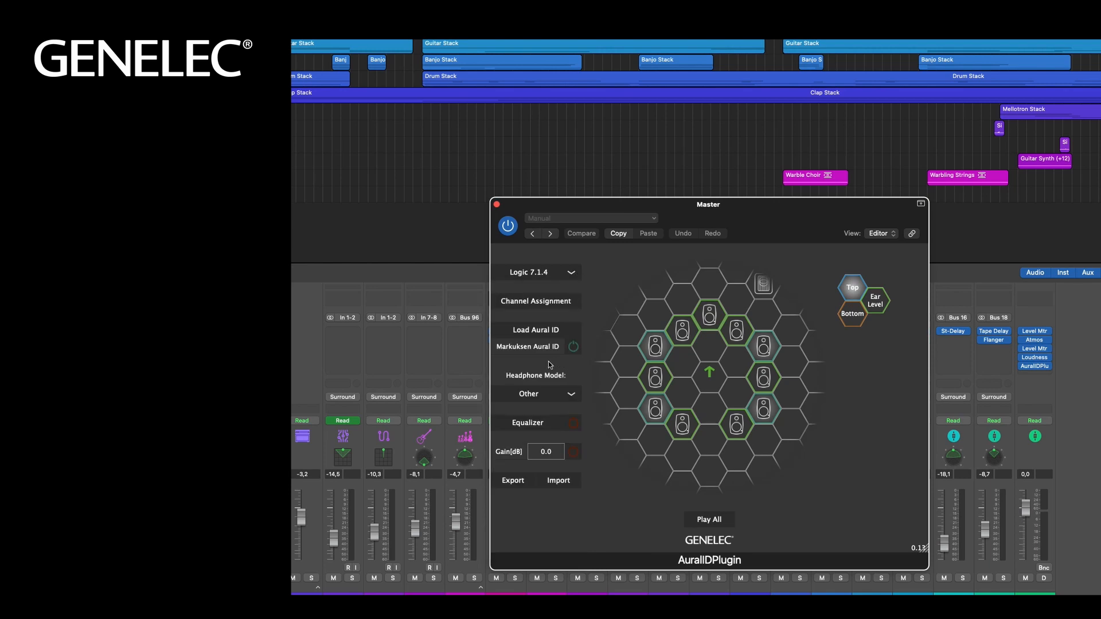
{"action": "mouse_move", "coordinate": [547, 357]}
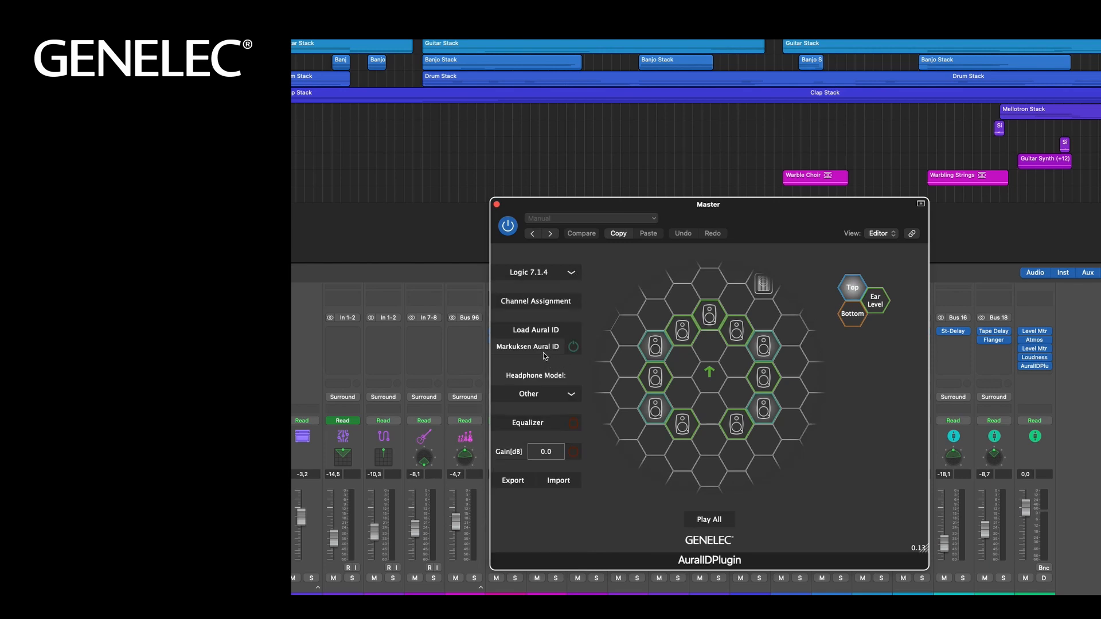